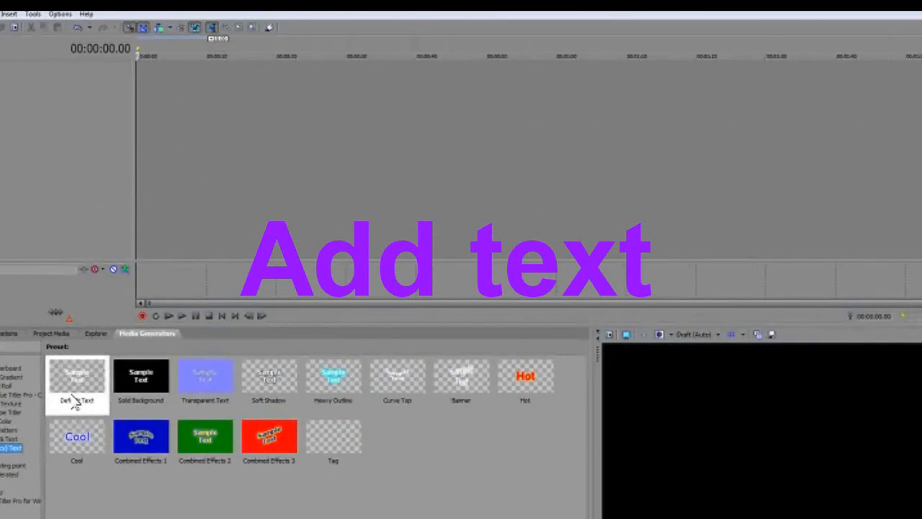
Add a Default Text generator clip and set its text to 'love'.
double_click(77, 382)
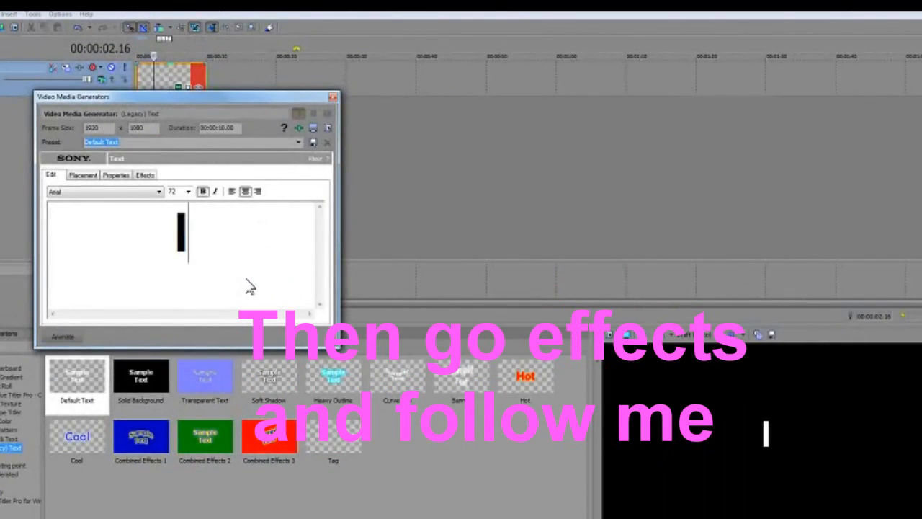
type("love")
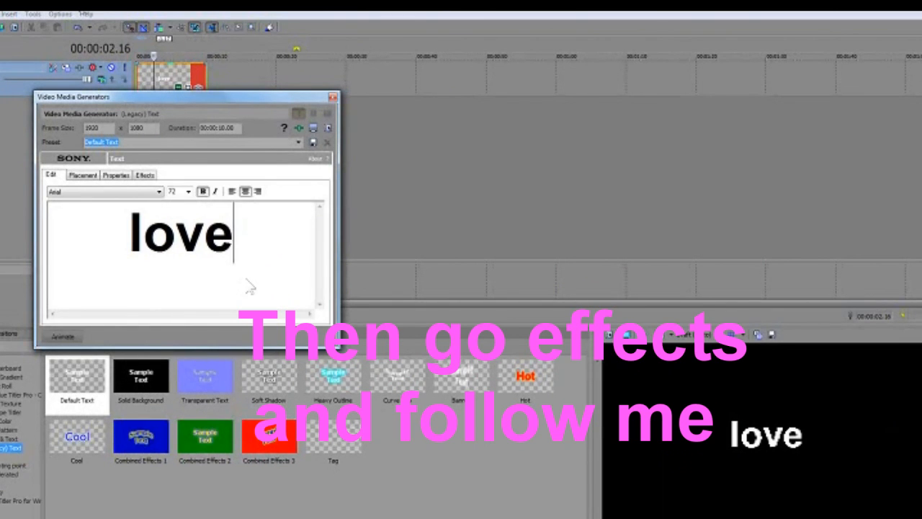
Apply a Curve Bottom deformation with raised Amount and a green letter outline to 'love'.
left_click(145, 174)
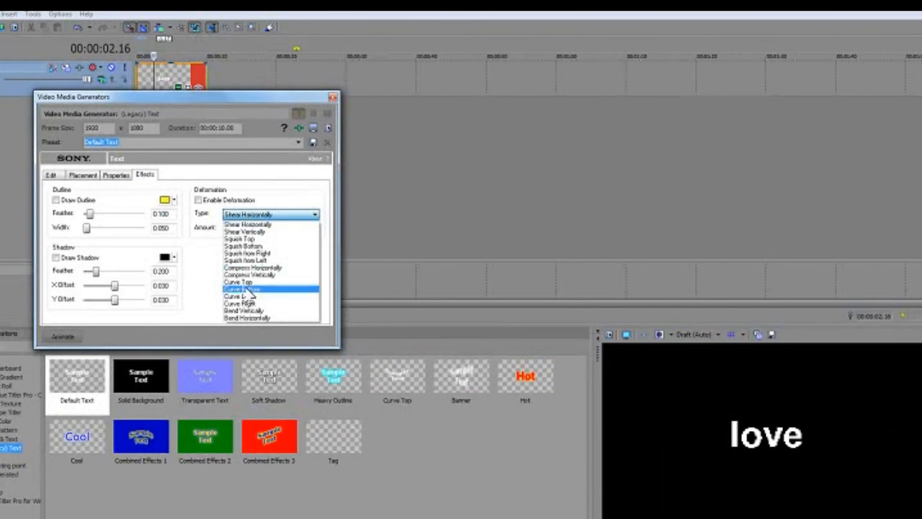
left_click(243, 289)
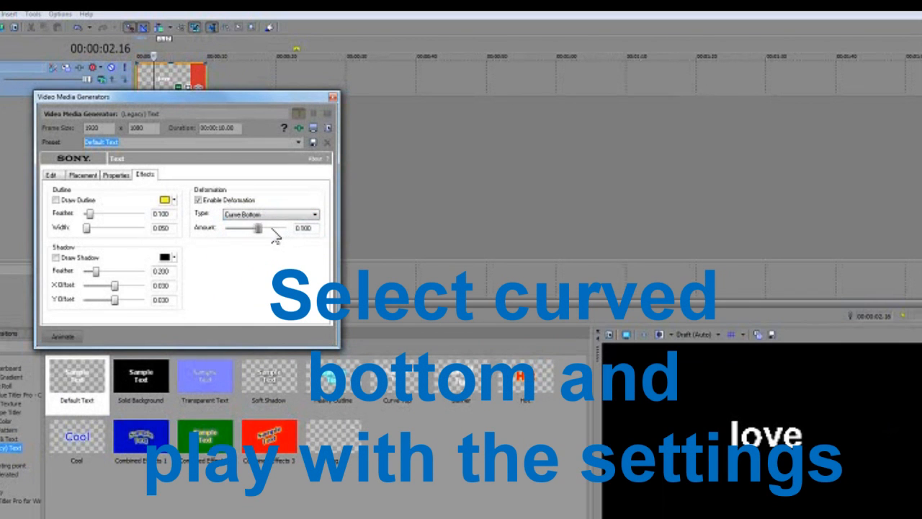
left_click_drag(245, 227, 272, 227)
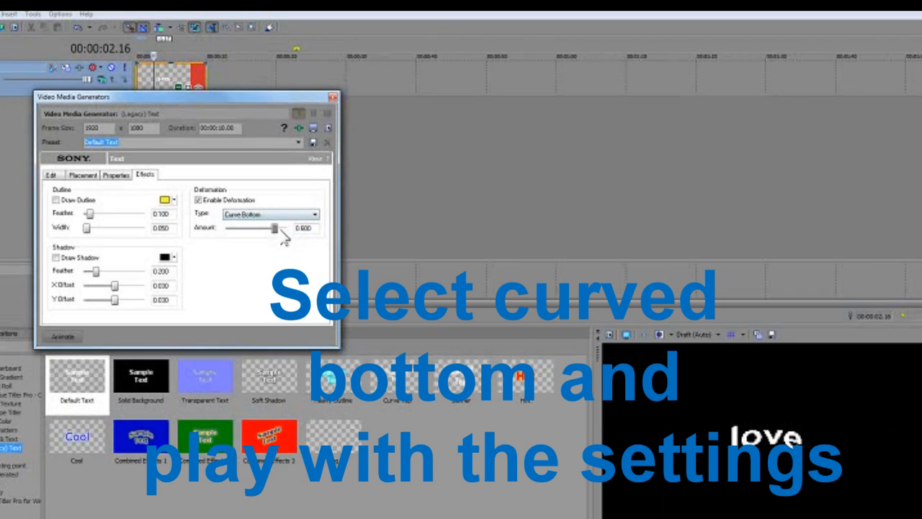
left_click(167, 199)
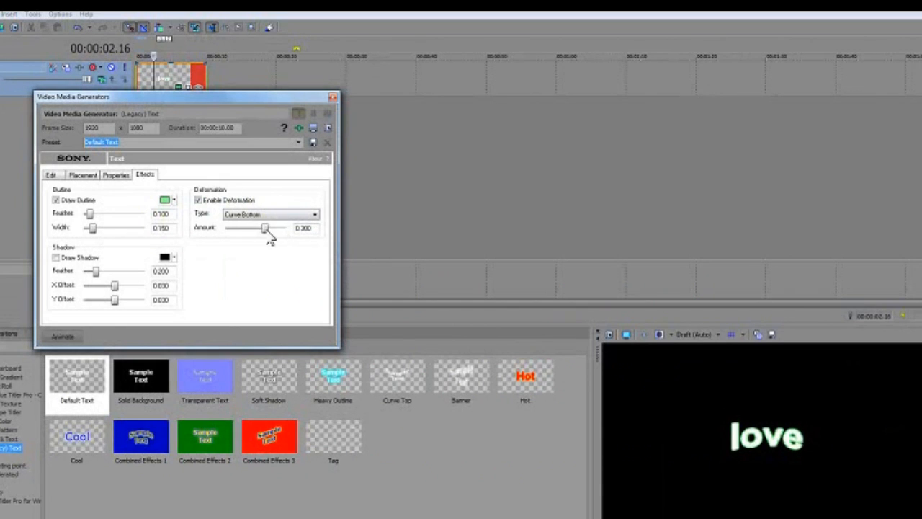
left_click_drag(265, 228, 272, 228)
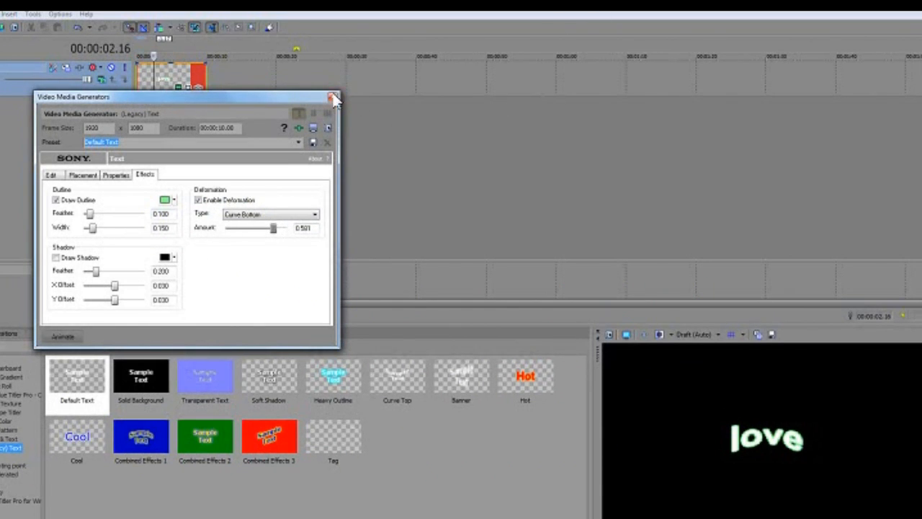
left_click(332, 97)
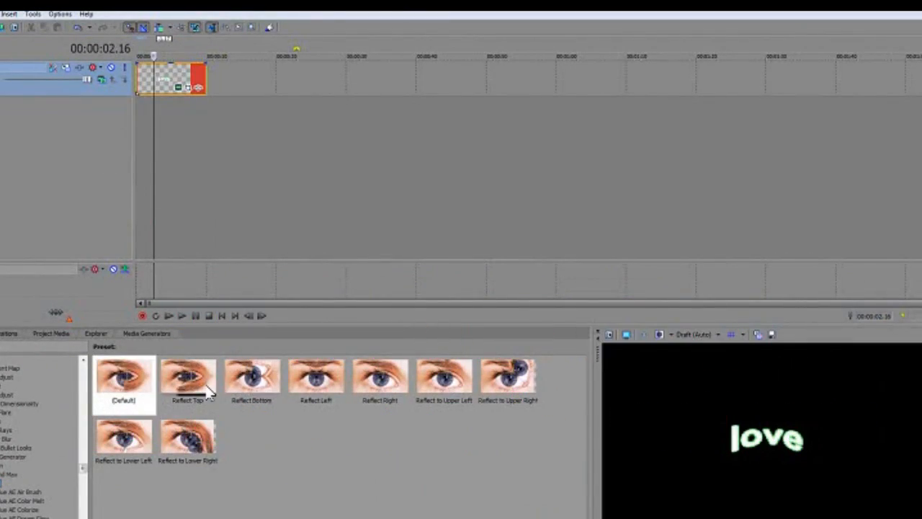
mouse_move(418, 392)
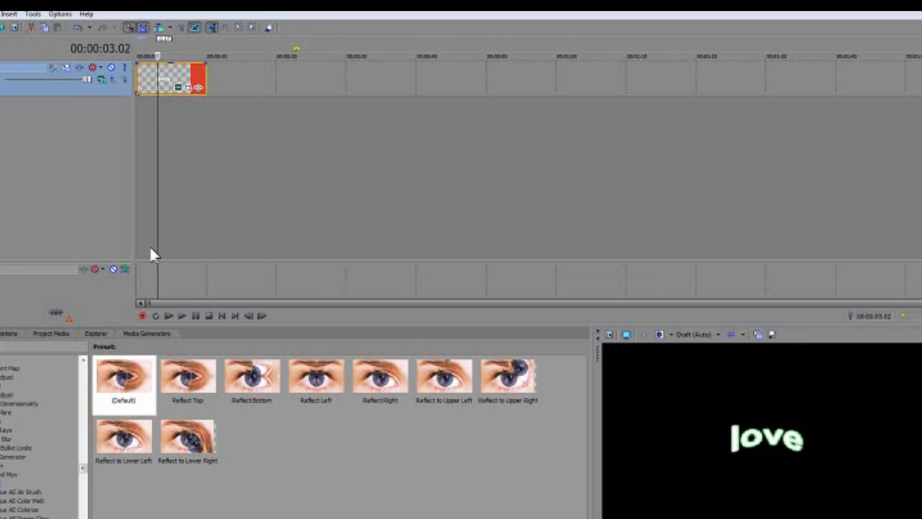
Drop a Sony Mirror preset onto the 'love' text event.
left_click(165, 87)
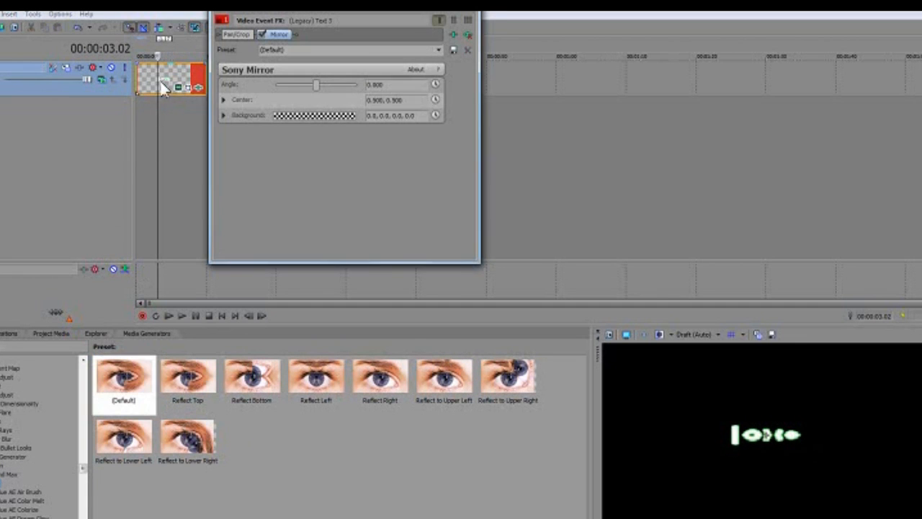
Move the mirror's Center point down so the reflection sits beneath 'love'.
left_click(224, 99)
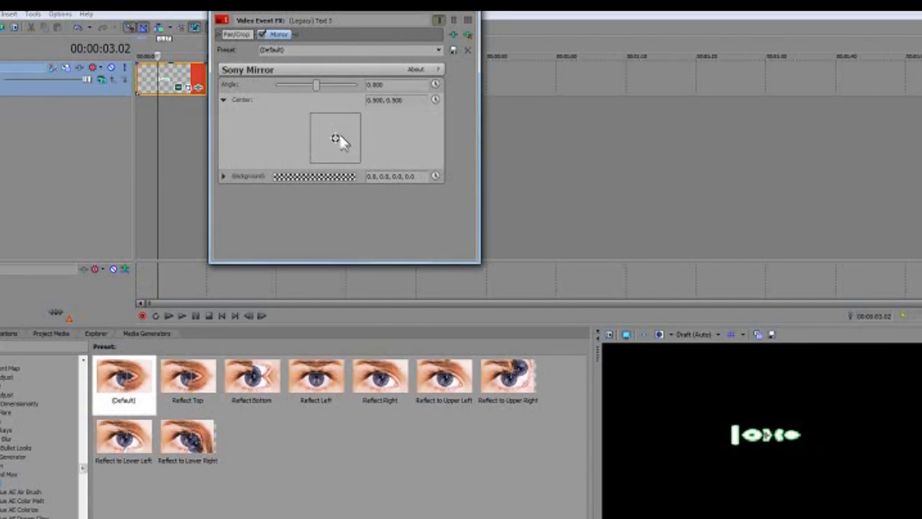
left_click_drag(335, 140, 338, 147)
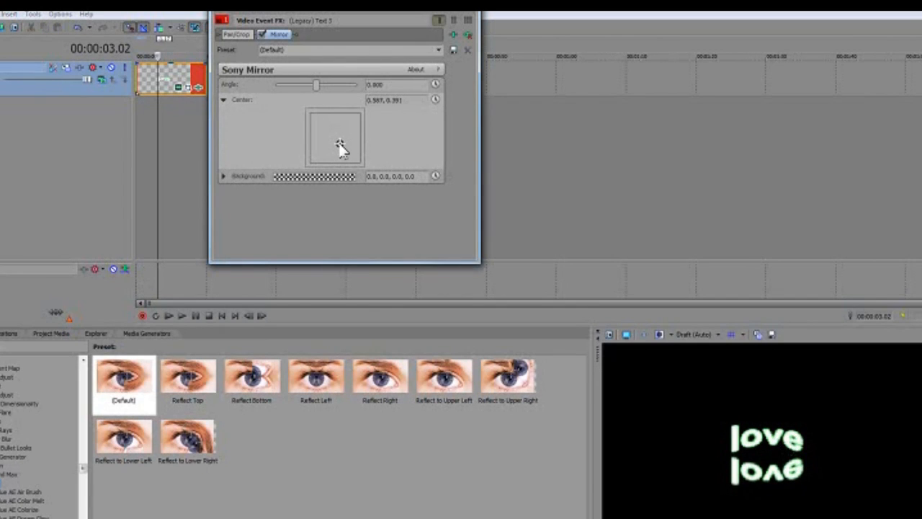